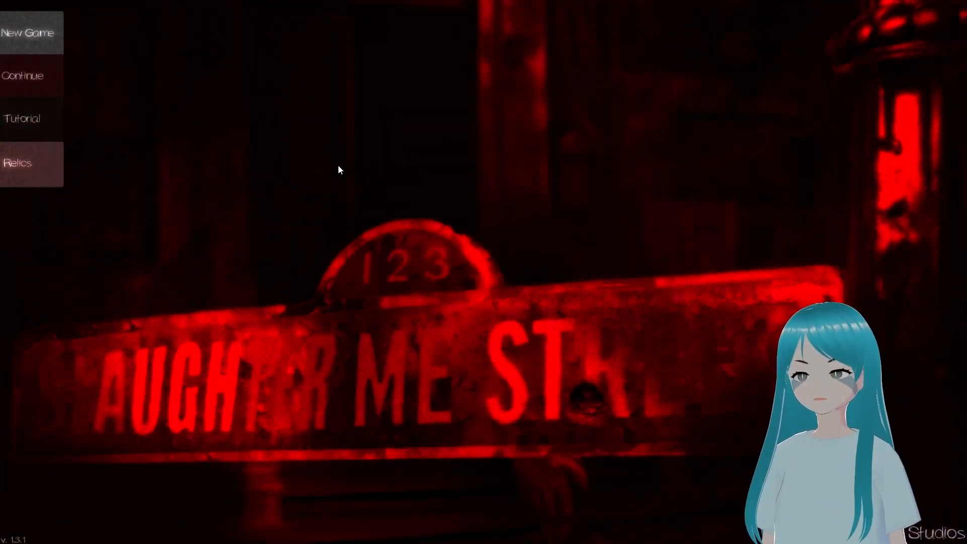
Start the tutorial, walk forward down the dark corridor and look left and right.
click(29, 33)
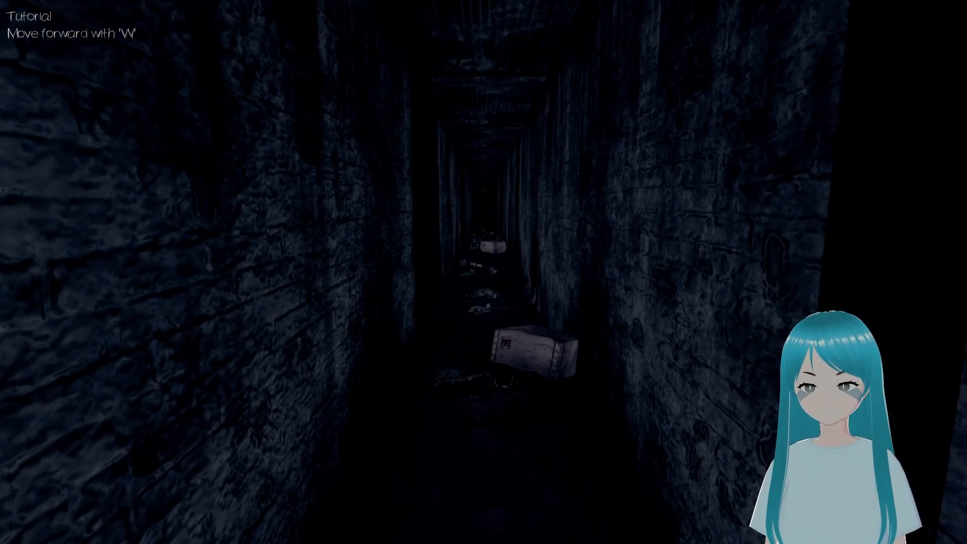
key(w)
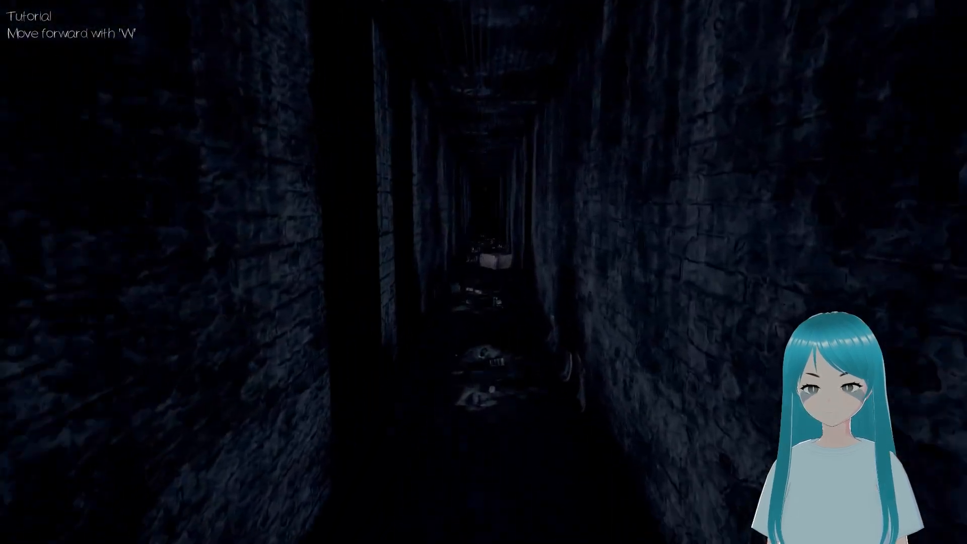
key(w)
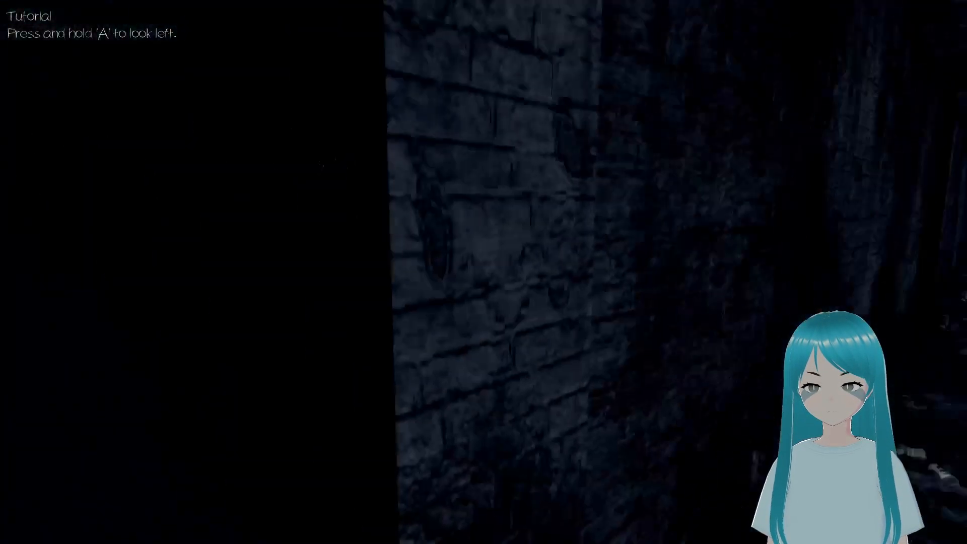
key(a)
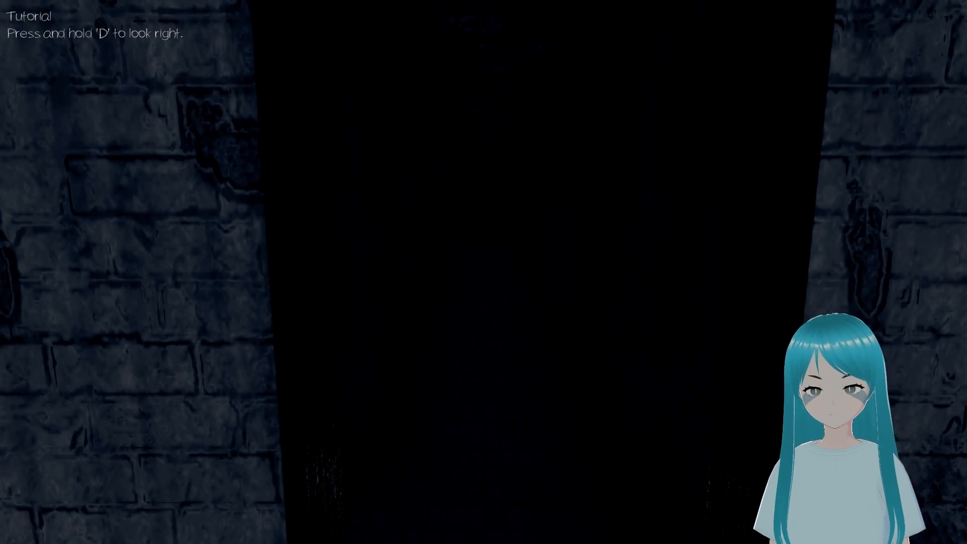
key(d)
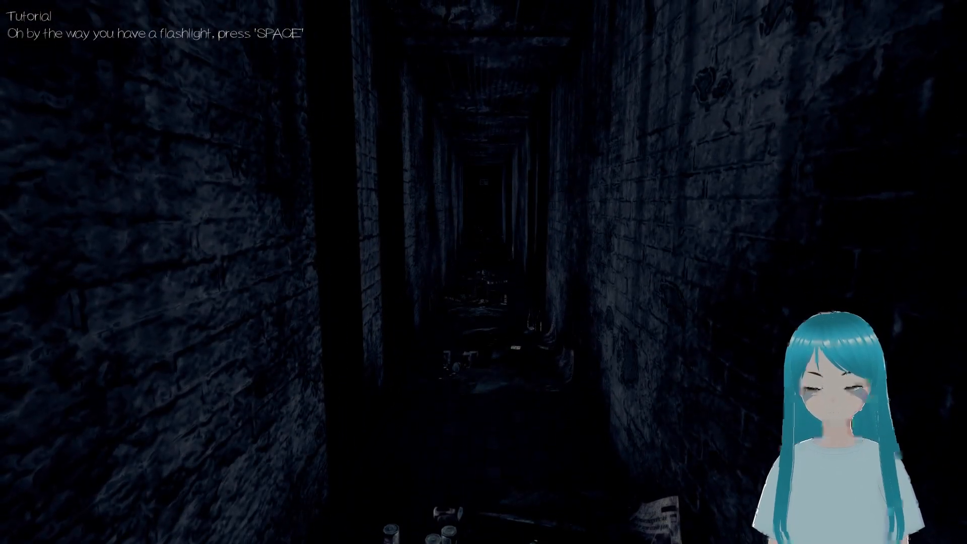
Switch on the flashlight, finish the tutorial, continue past Floor Complete and proceed past the door warning.
key(space)
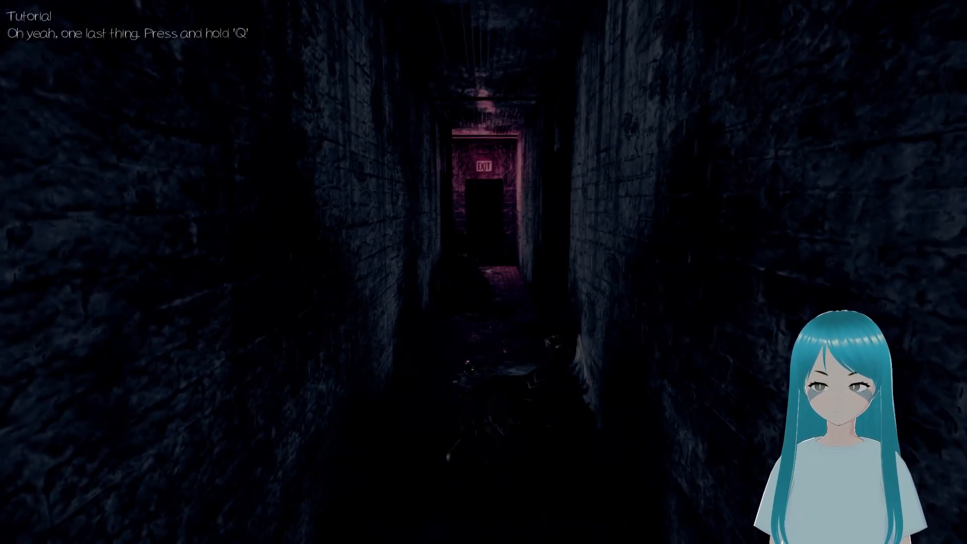
key(q)
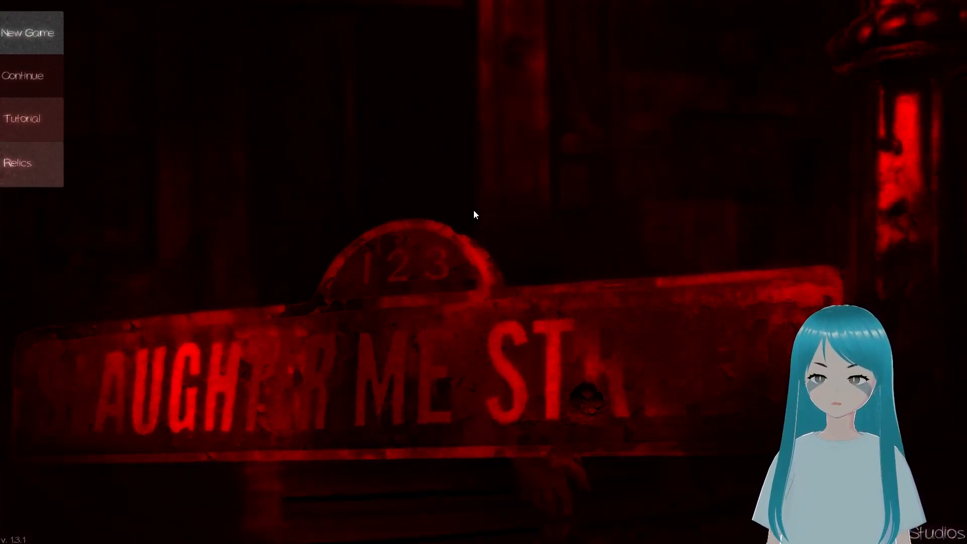
mouse_move(276, 114)
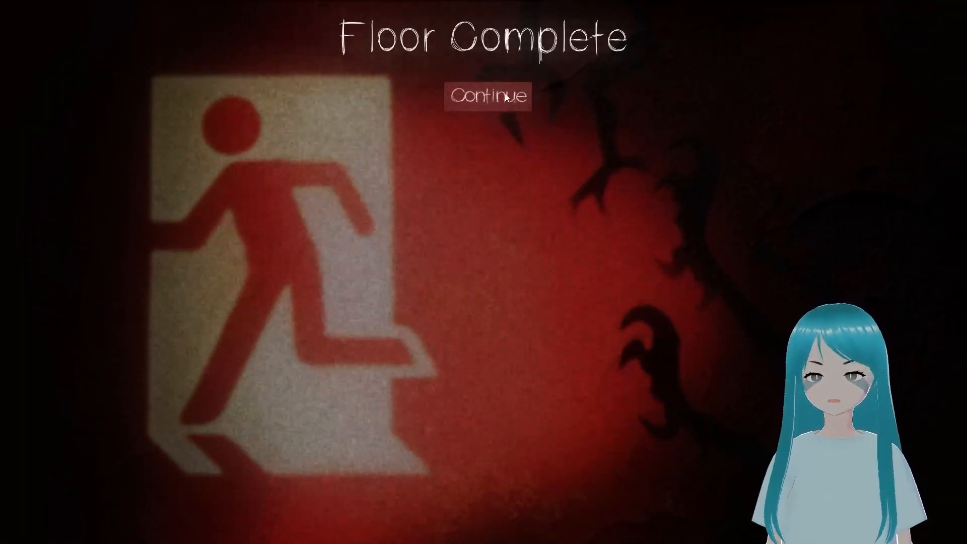
click(489, 96)
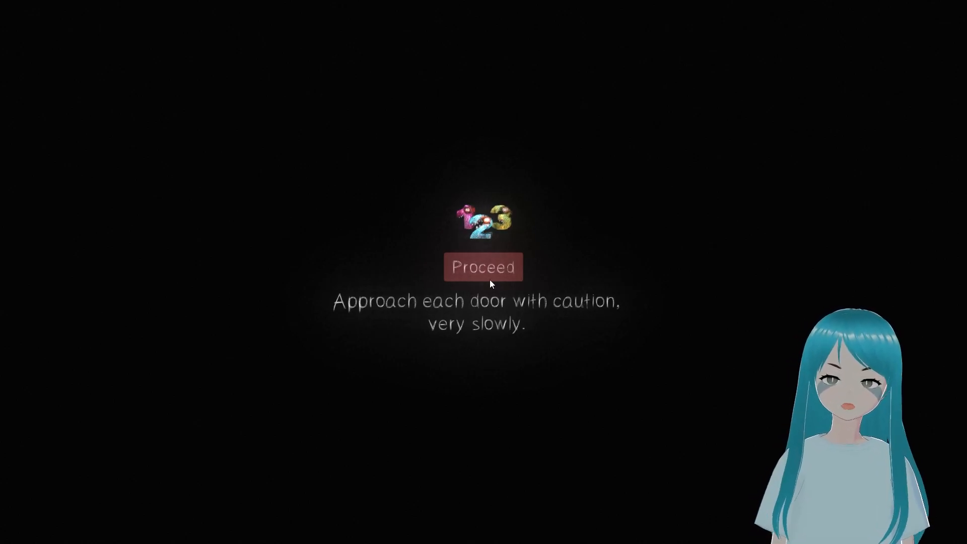
click(483, 267)
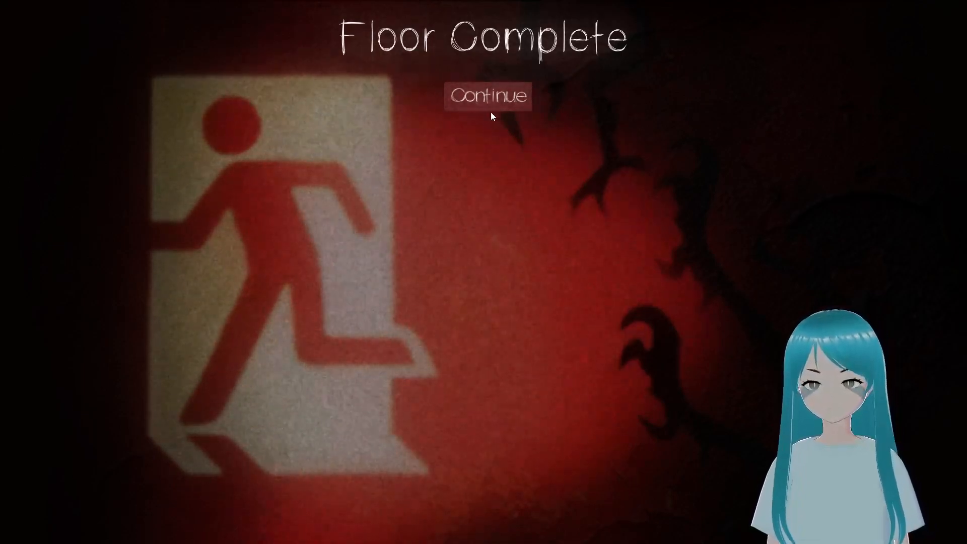
mouse_move(522, 164)
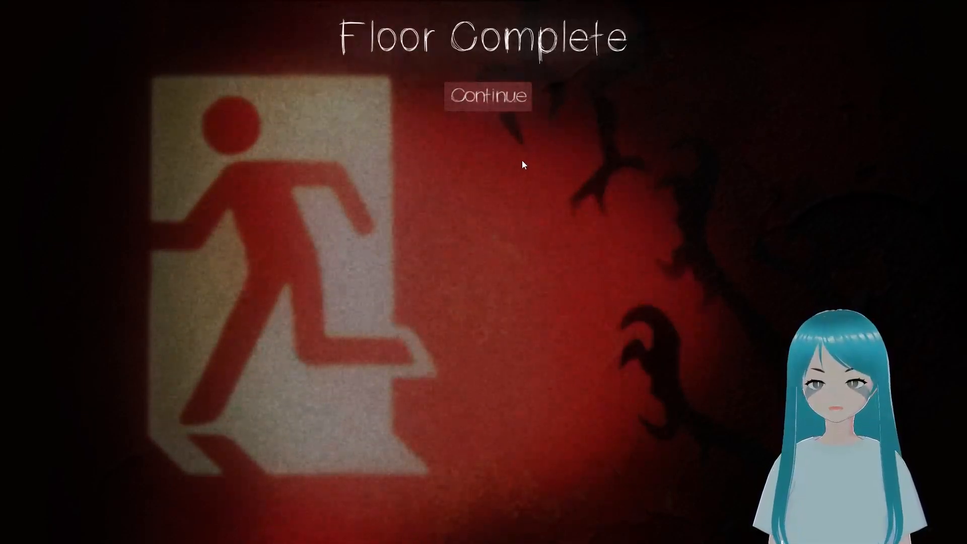
Continue to the next floor past the 'two friends' intro and walk into the tiled corridors.
click(487, 97)
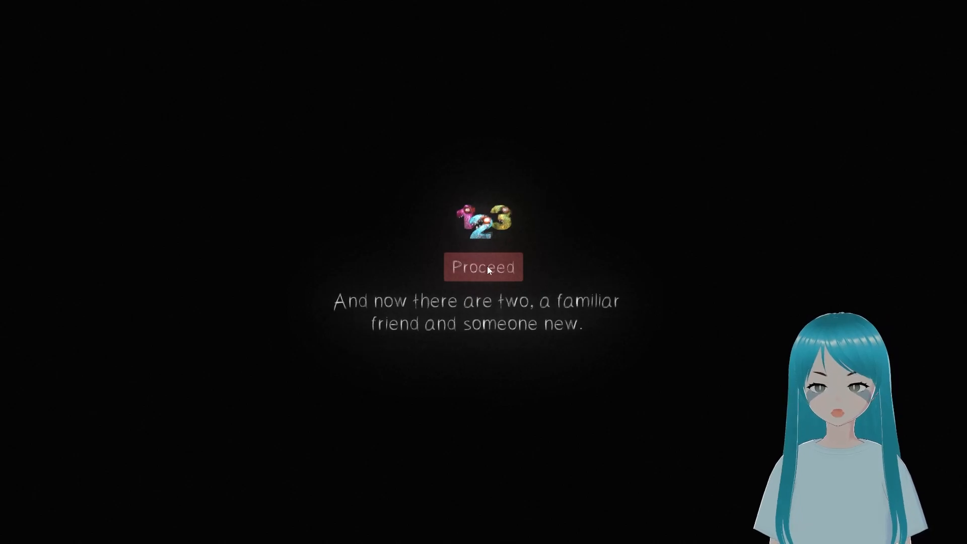
click(484, 267)
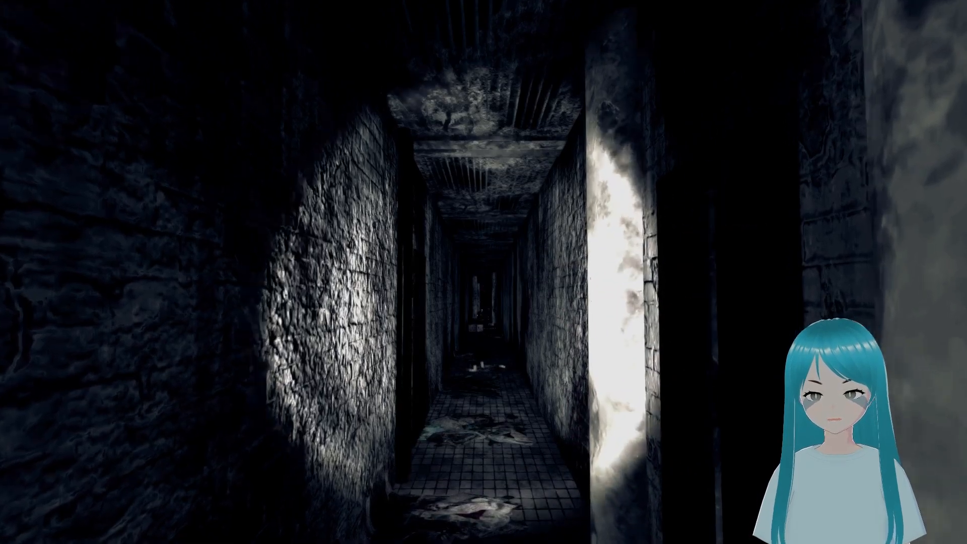
key(w)
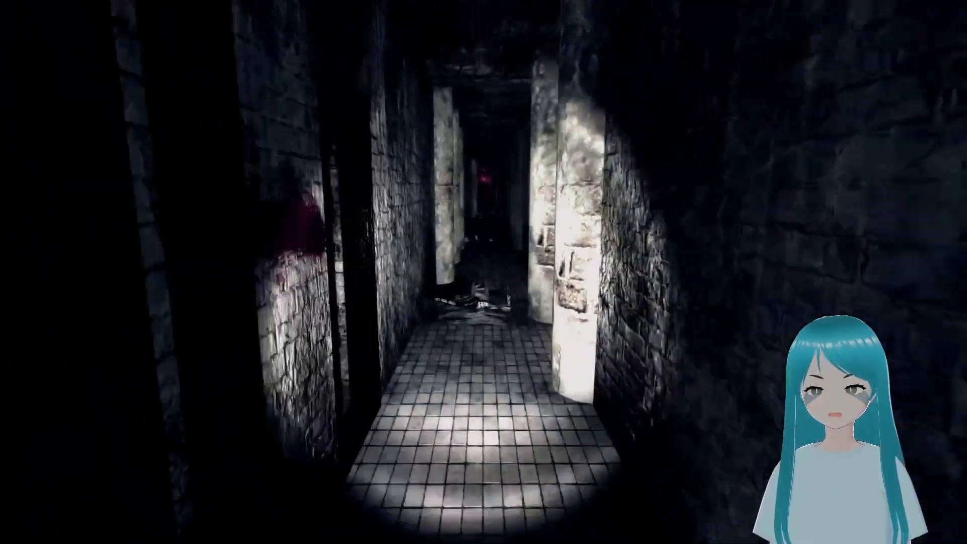
key(w)
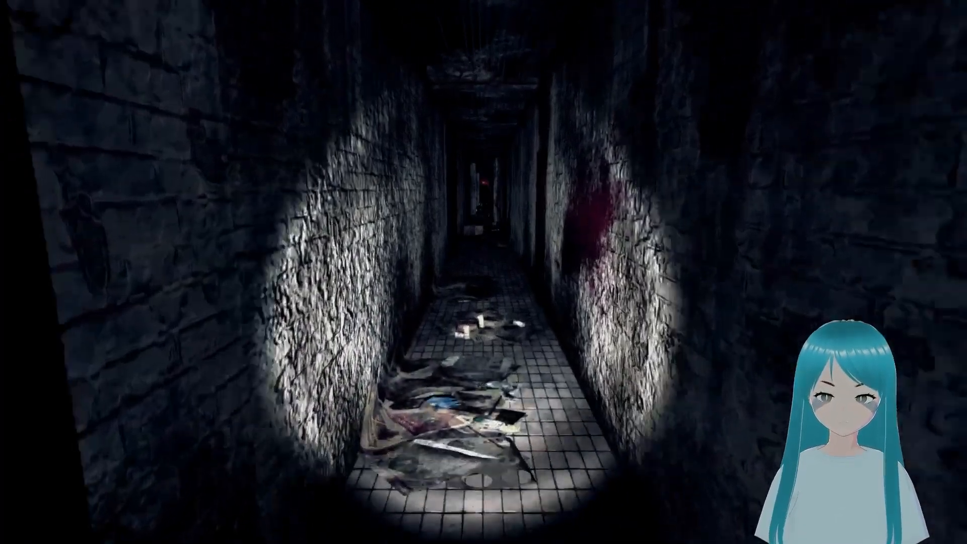
Keep walking the dark corridors, then pause and return to the main menu.
key(w)
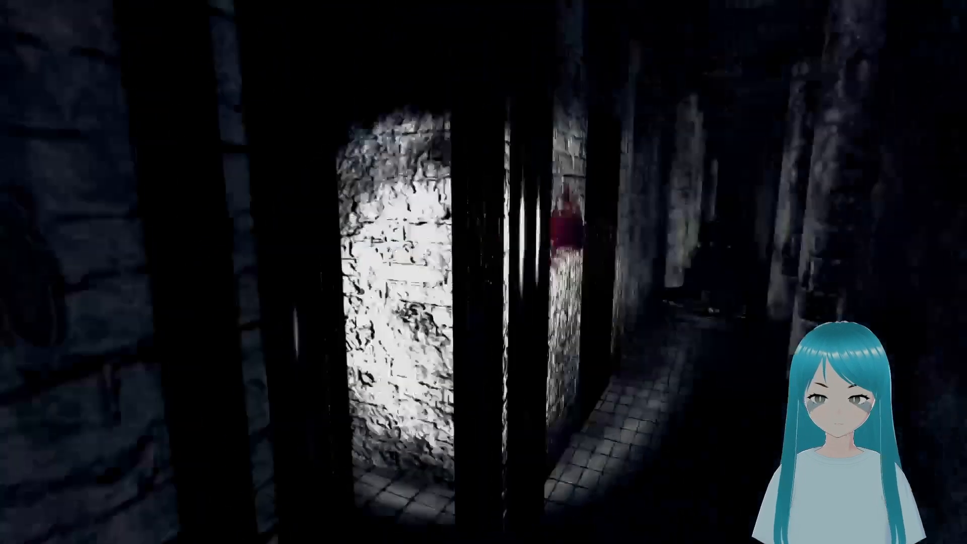
key(w)
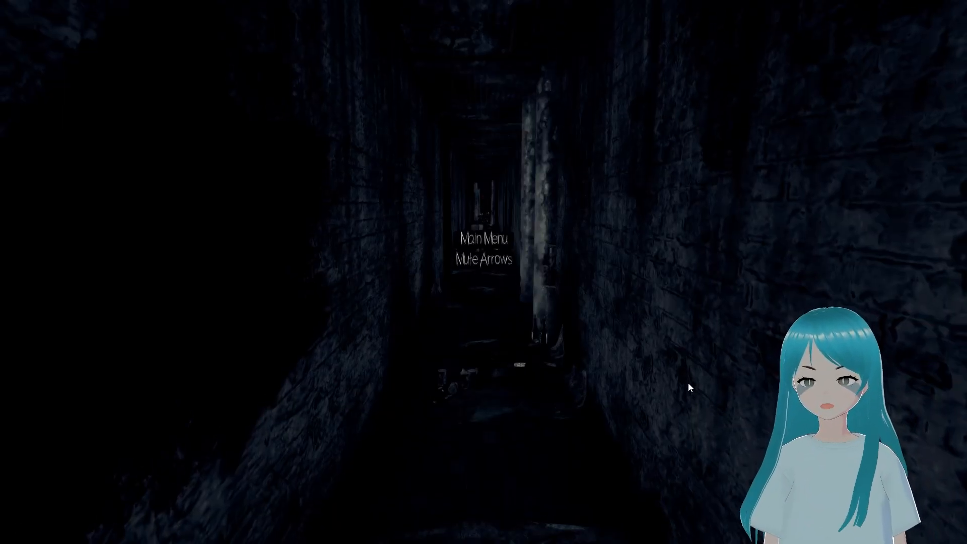
click(484, 239)
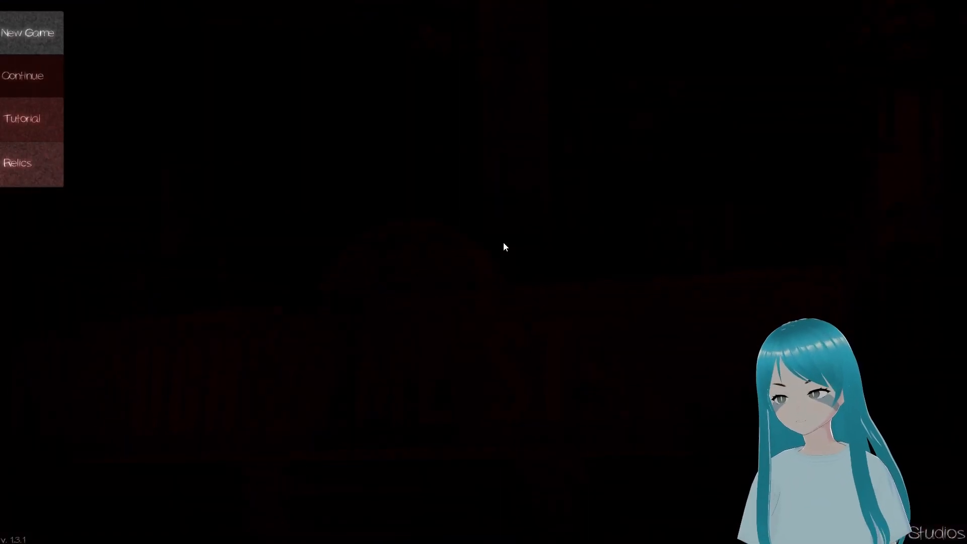